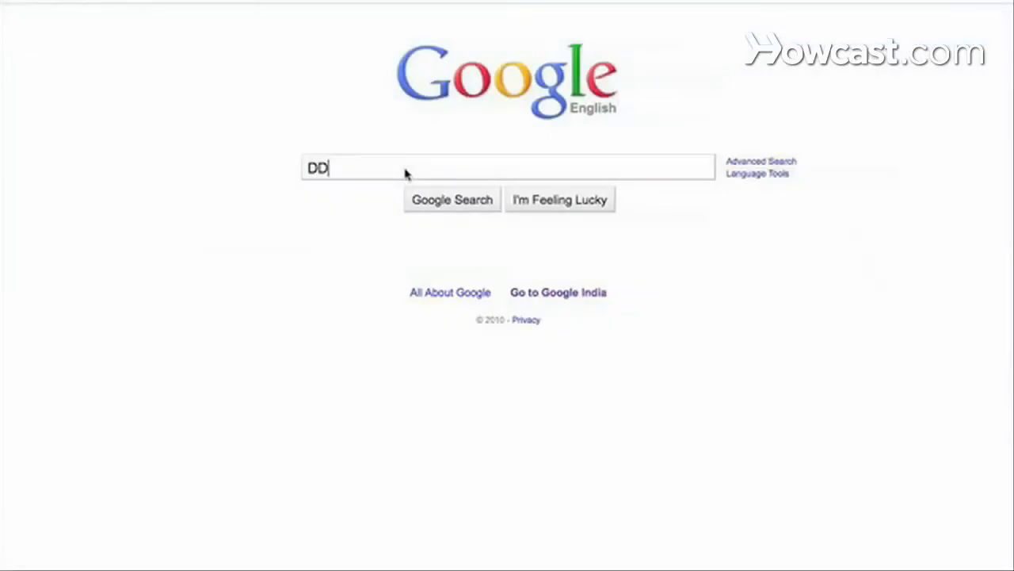
Step: Finish typing 'DDR RAM BRANDS' and run the Google search
text(R RAM BRANDS)
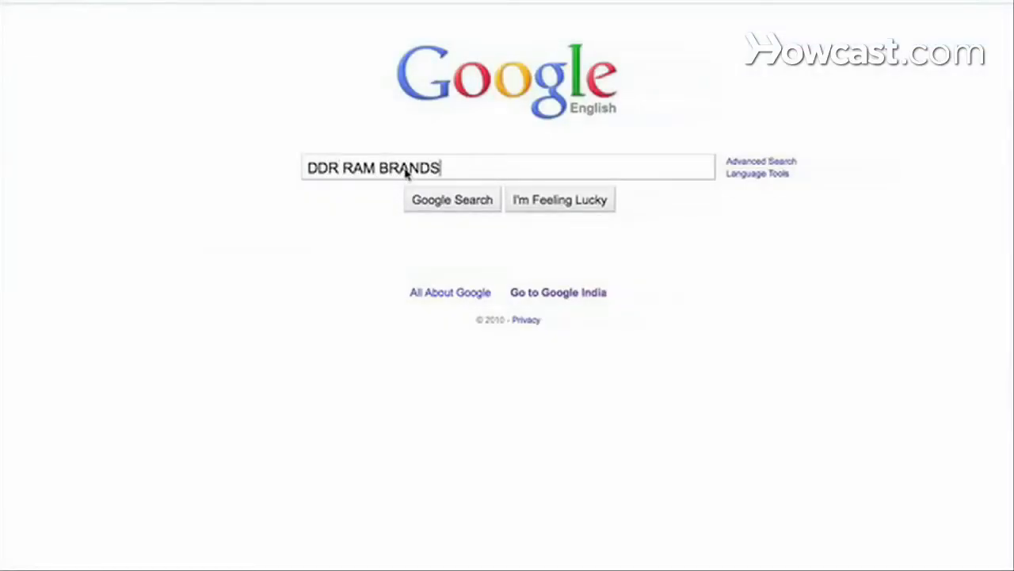
click(452, 199)
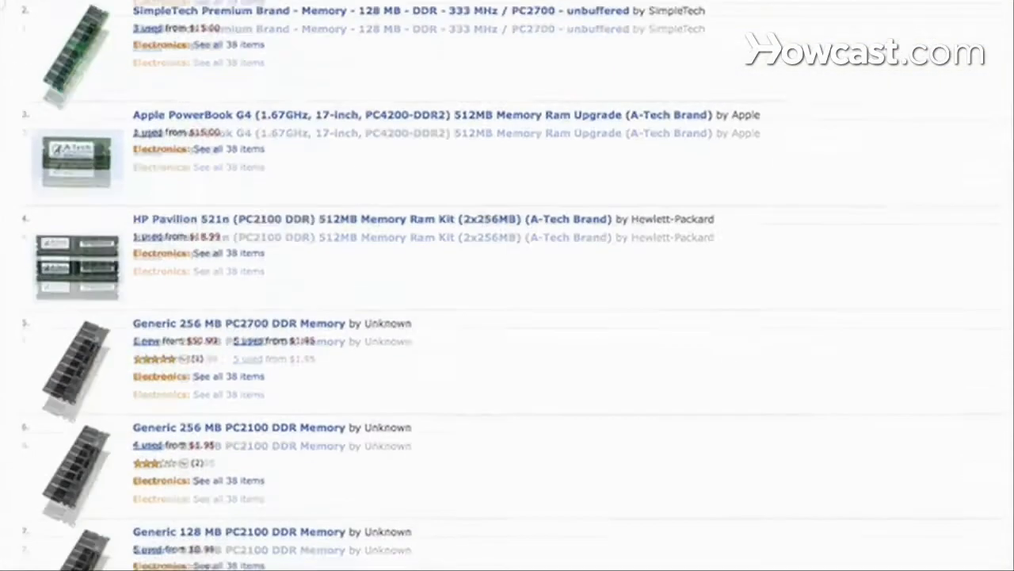
scroll(down, 3)
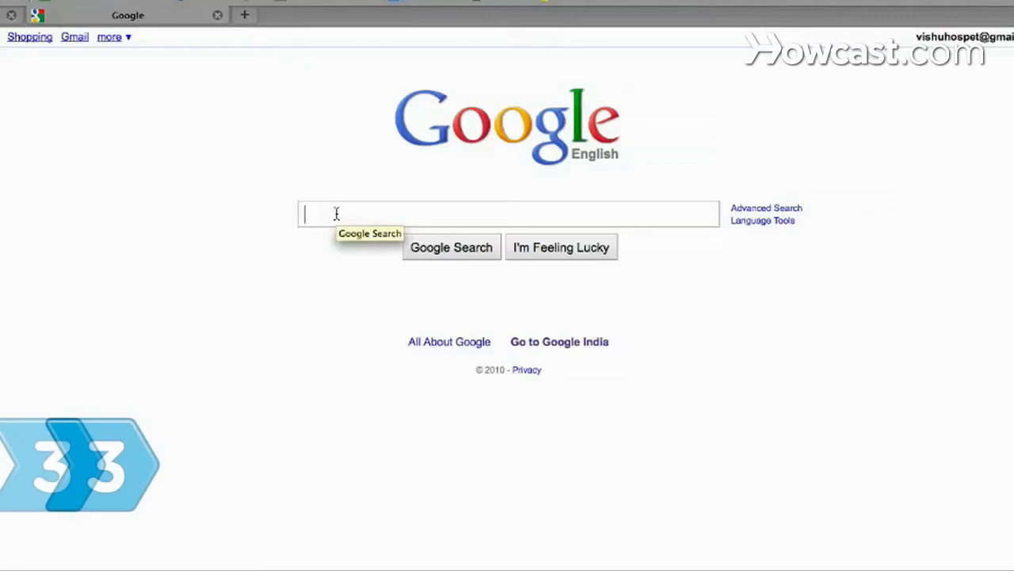
Step: Enter the new query 'DDR' and 'ram for apple' in the search box
text(DDR)
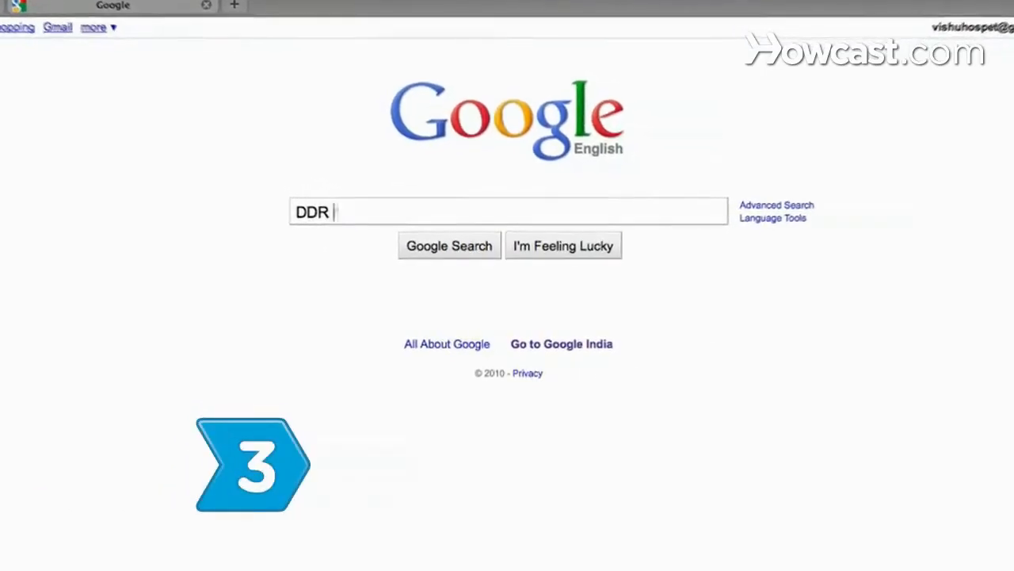
text(ram for apple)
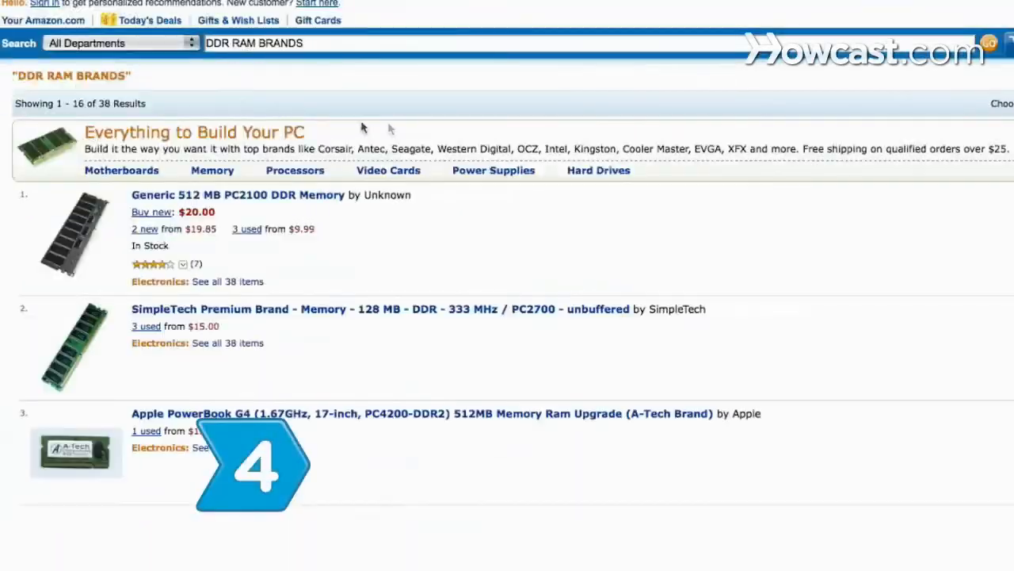
Step: Browse down the Amazon DDR listings, then run a Google search for 'computer service centre'
scroll(down, 3)
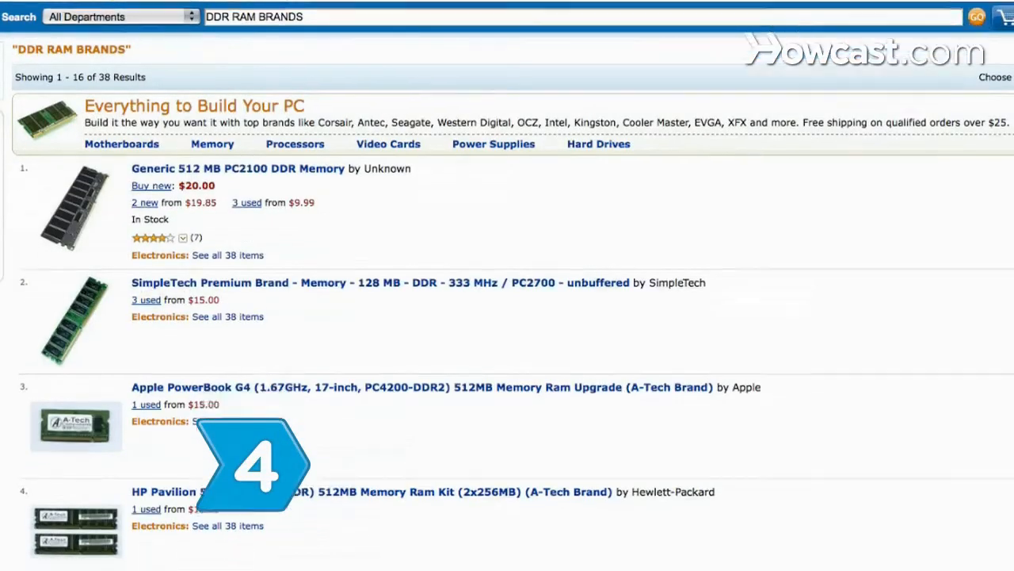
scroll(down, 3)
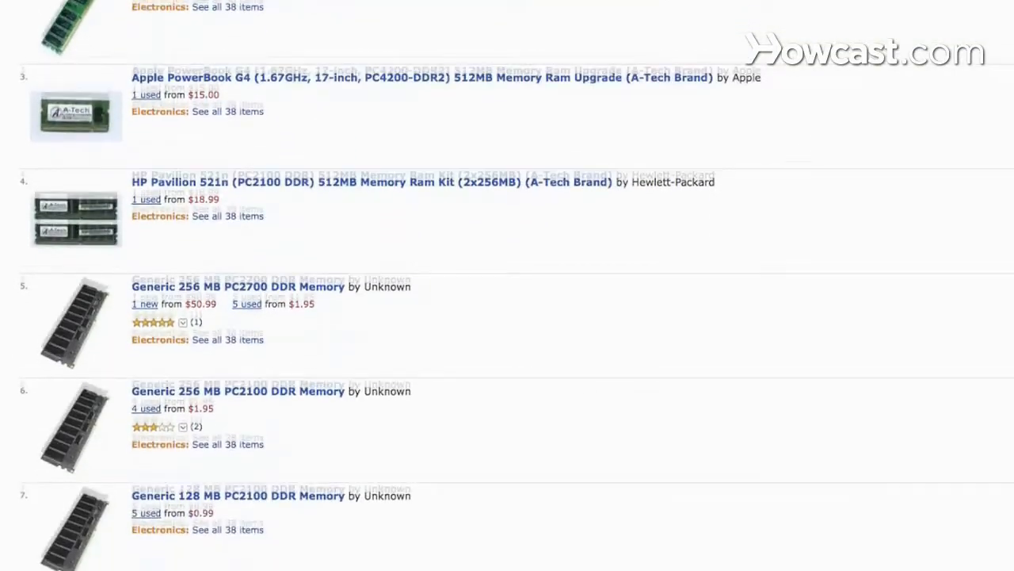
scroll(down, 3)
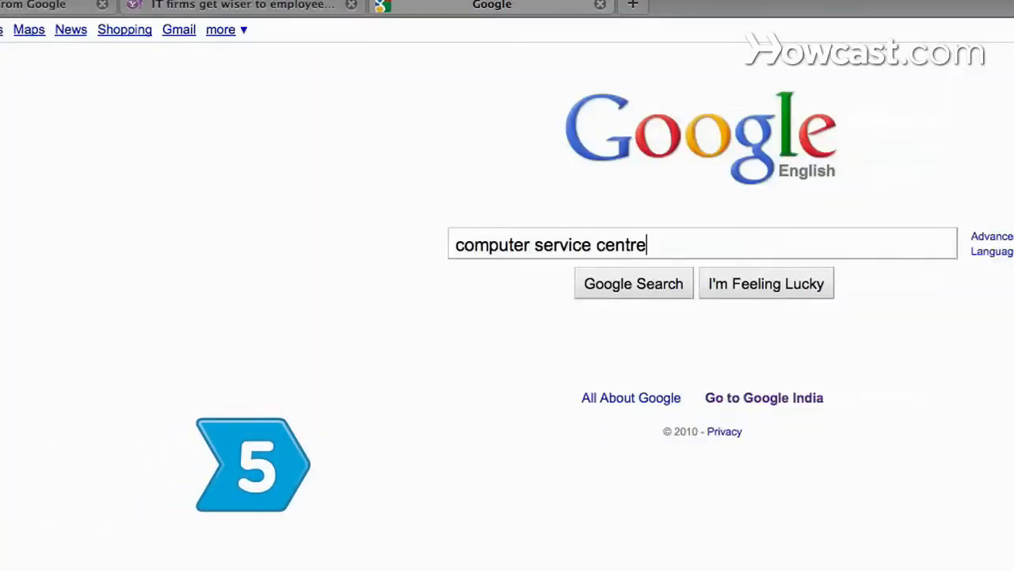
click(634, 283)
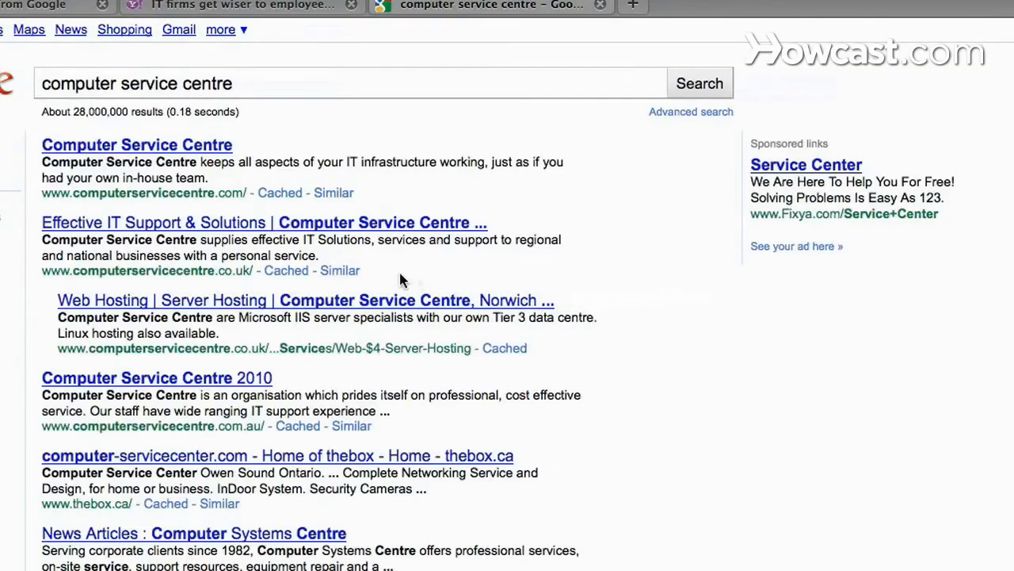